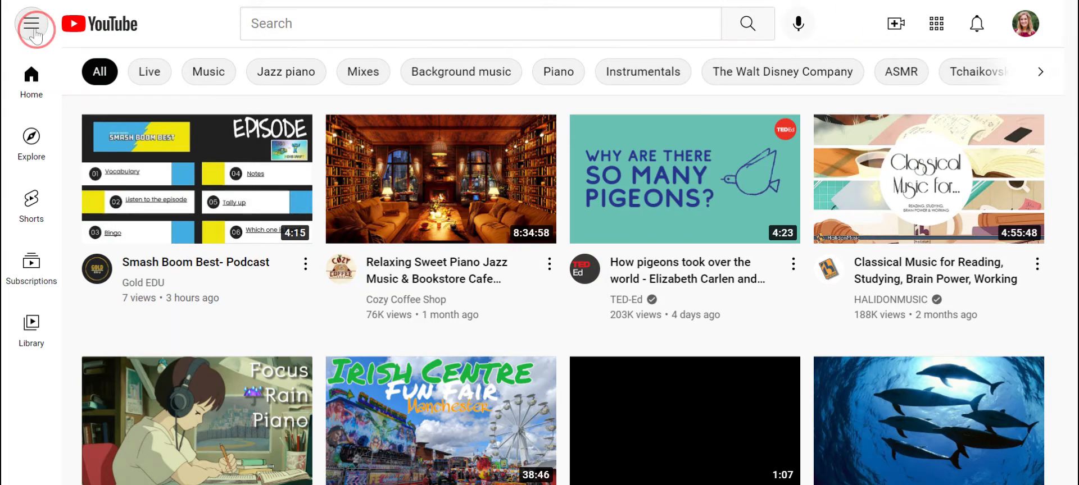
Browse the side navigation to view the full list of existing playlists.
click(32, 24)
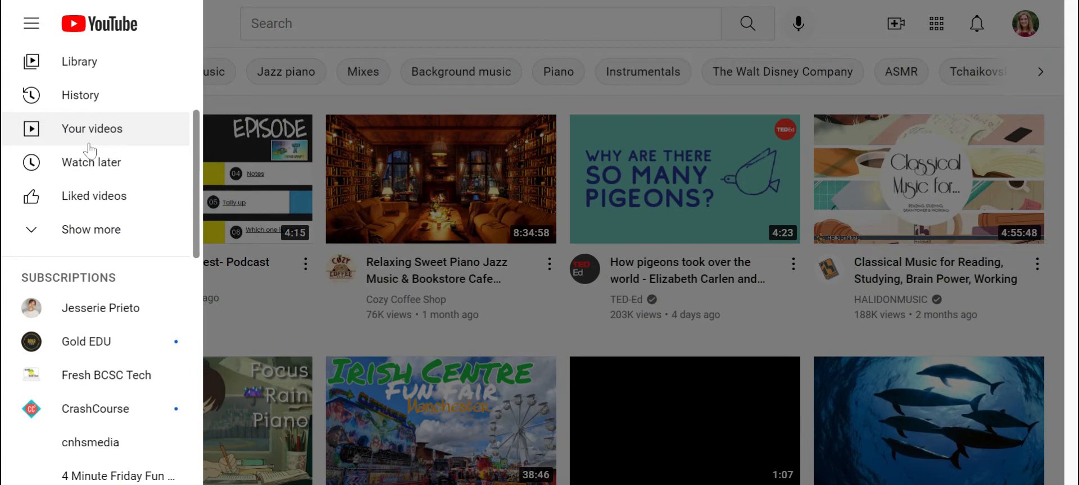
click(91, 230)
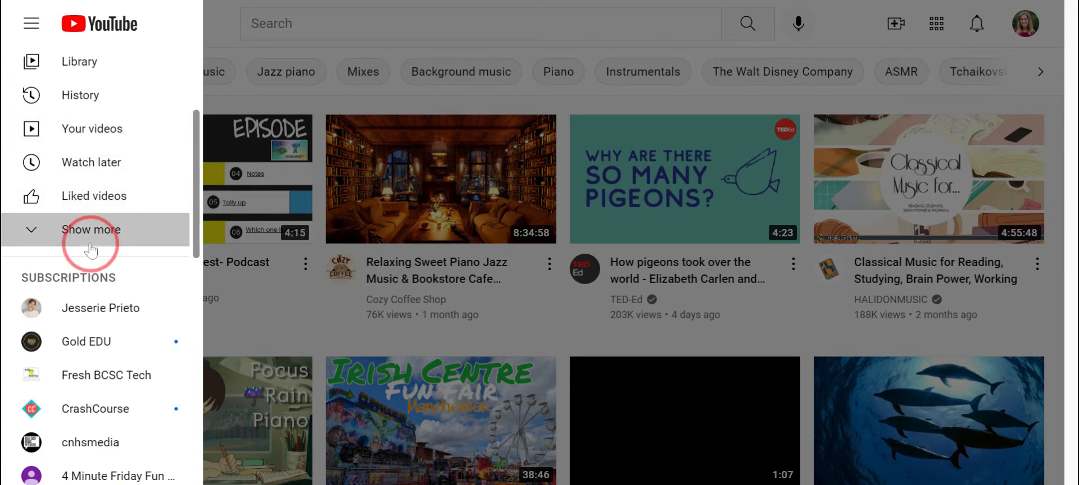
click(91, 230)
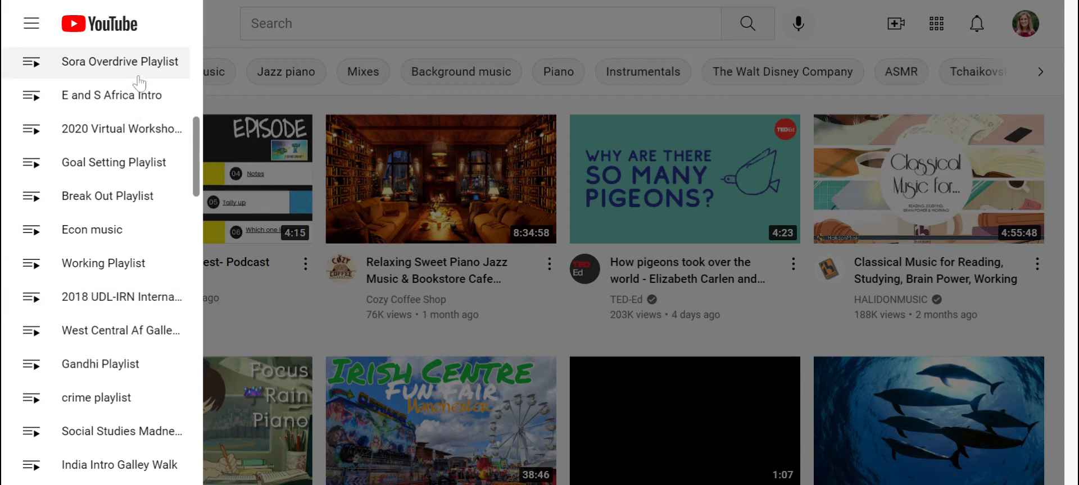
scroll(down, 3)
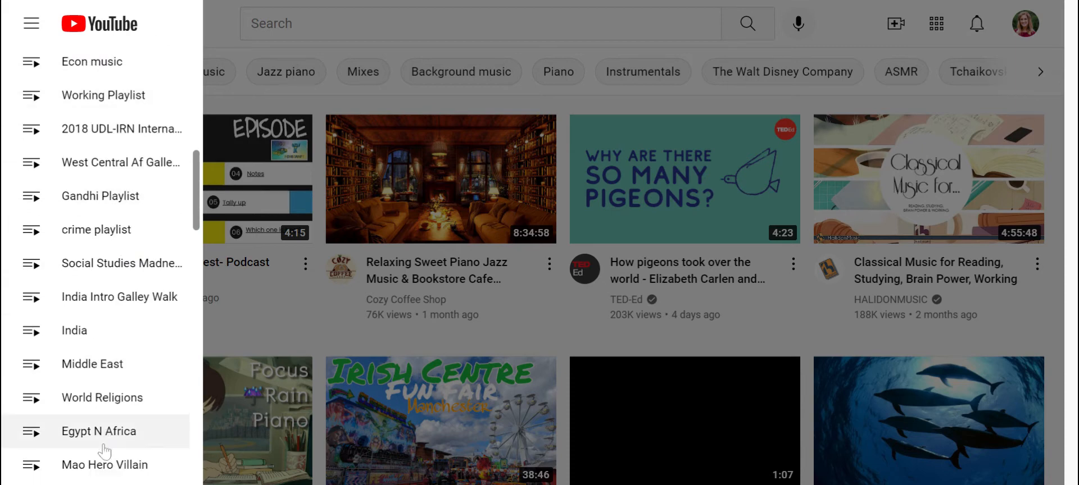
mouse_move(799, 27)
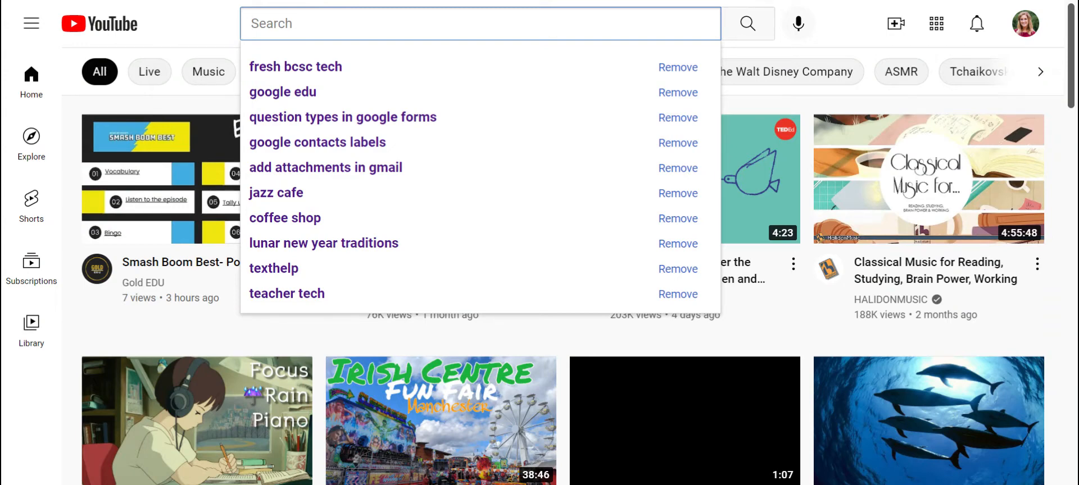
Search YouTube for 'history of japan' and scroll through the results.
text(history of japan)
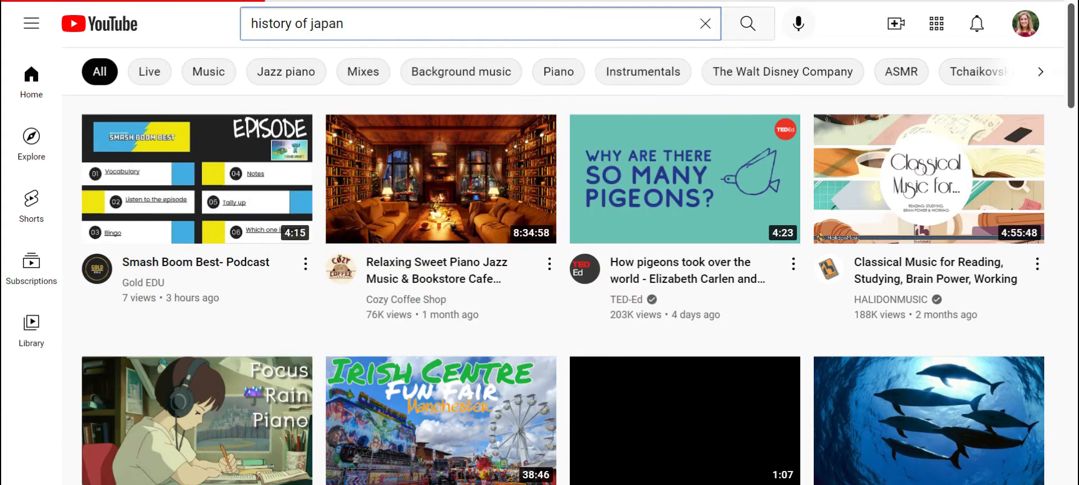
click(747, 24)
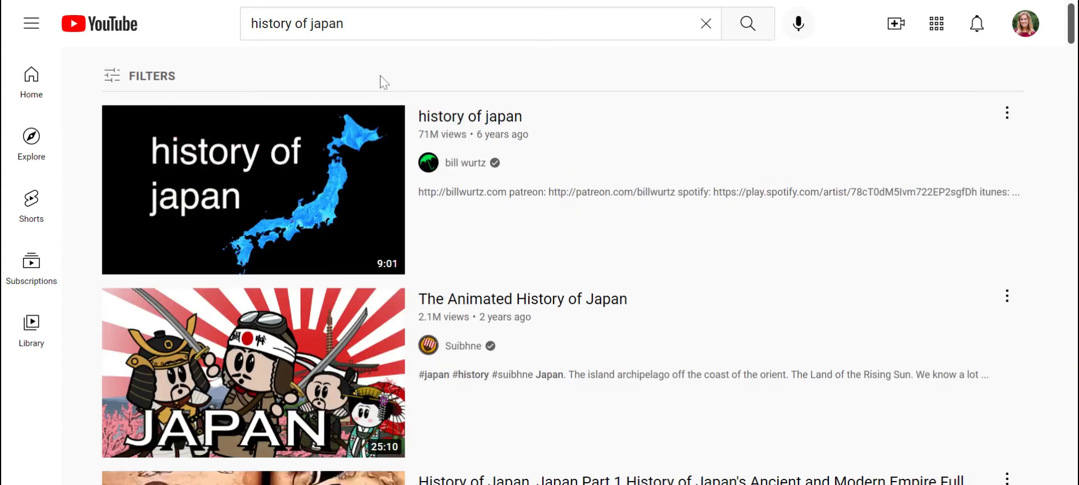
scroll(down, 3)
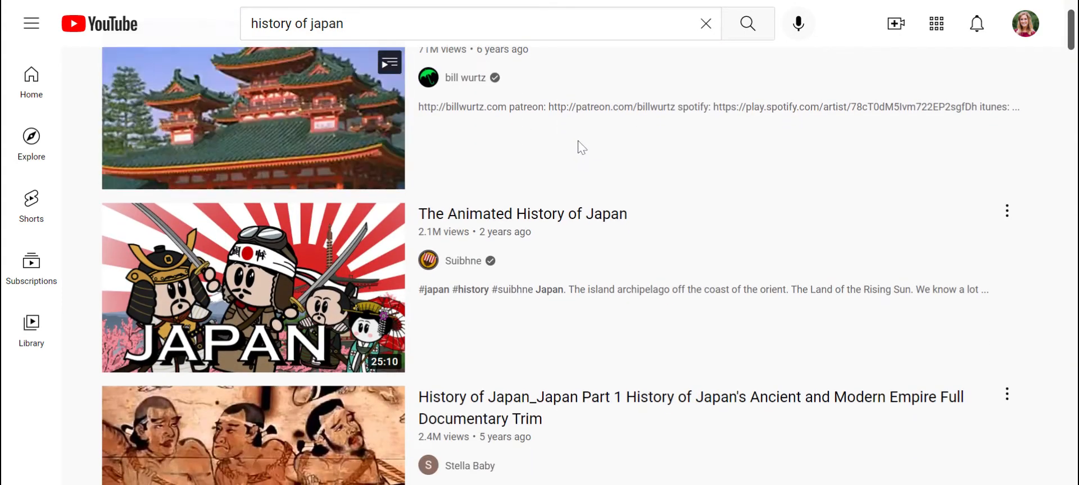
scroll(down, 3)
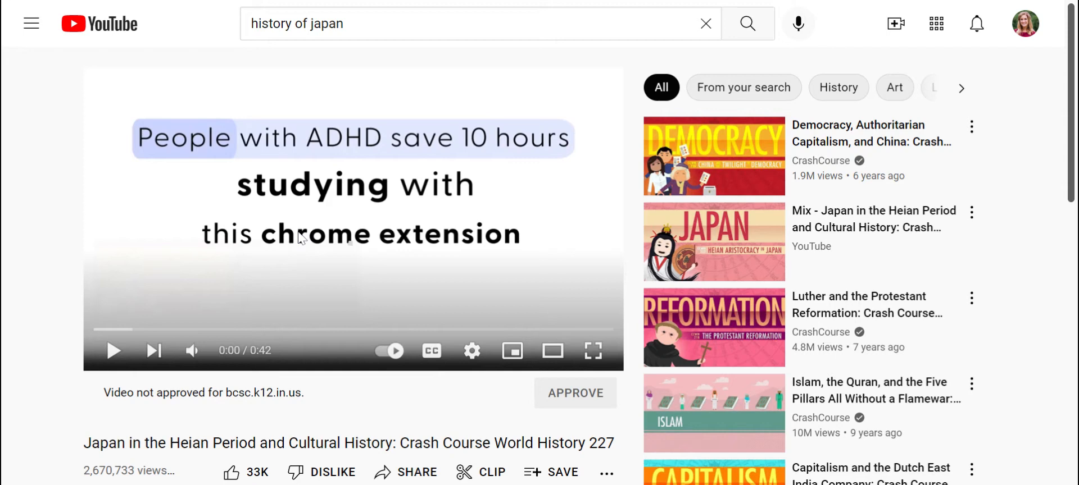
Scroll below the Heian Period video's player and open its Save to playlist options.
scroll(down, 3)
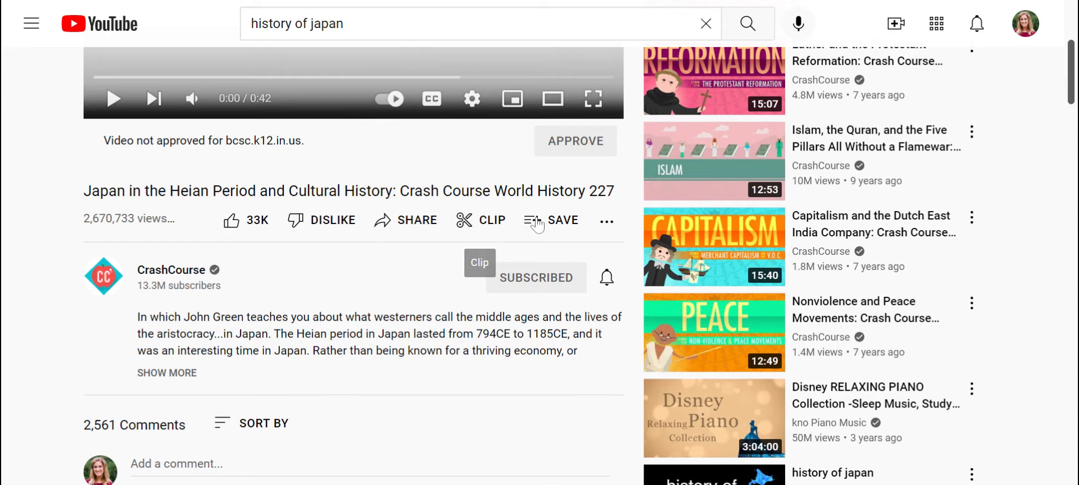
mouse_move(535, 225)
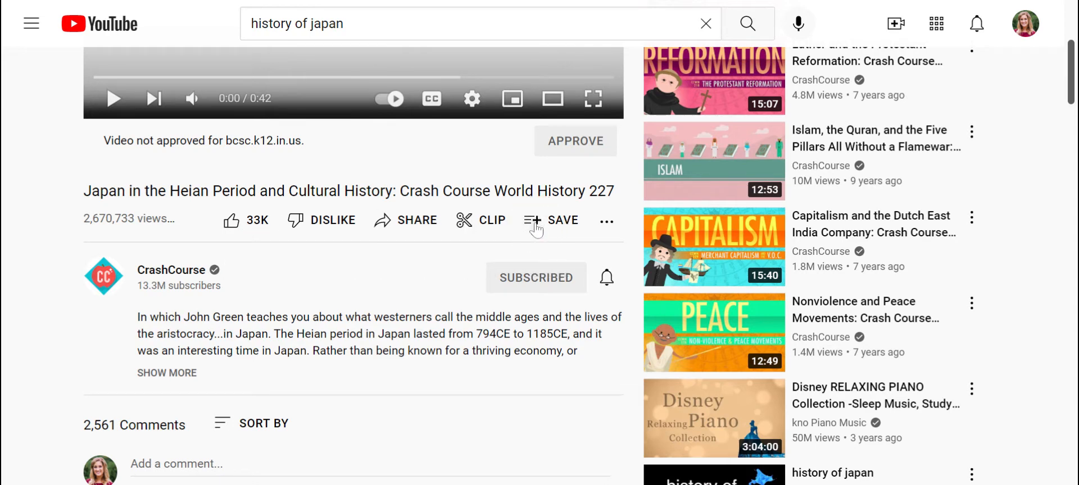
click(562, 220)
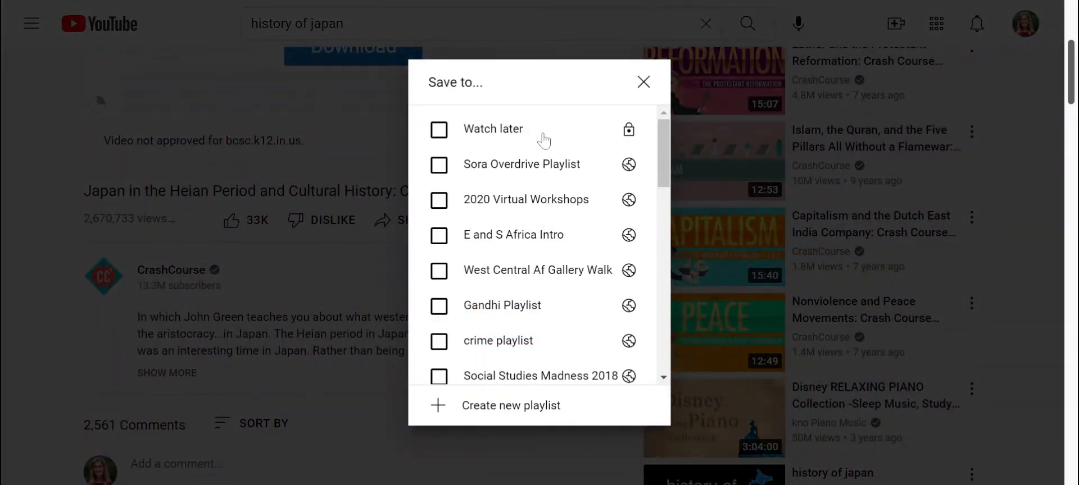
mouse_move(524, 416)
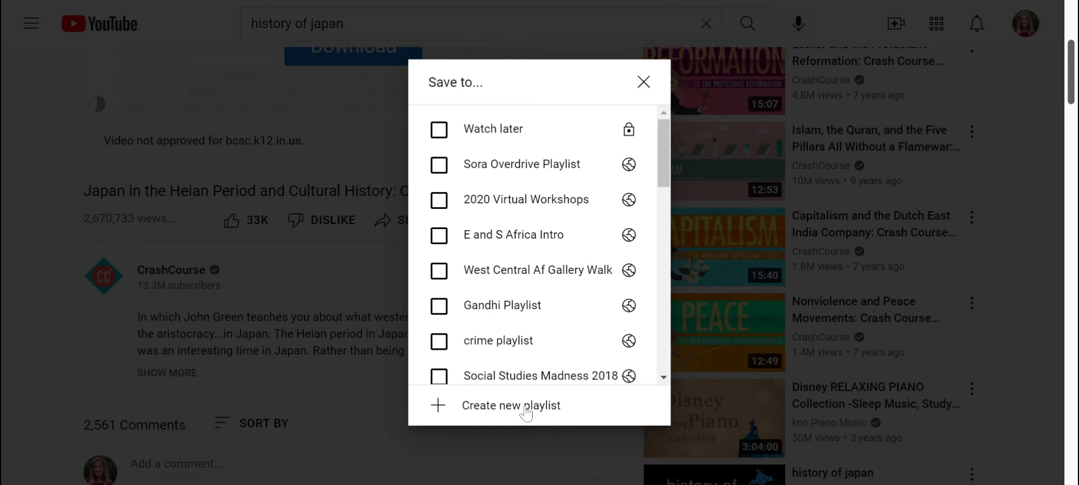
mouse_move(520, 421)
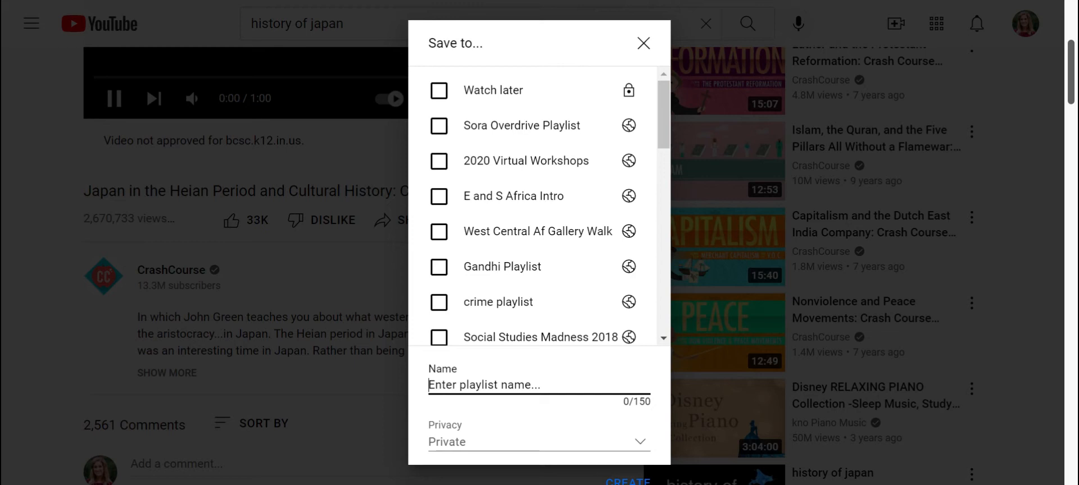
Create a new playlist 'Japan Study Playlist' with privacy set to Unlisted.
text(Japan Study Playlist)
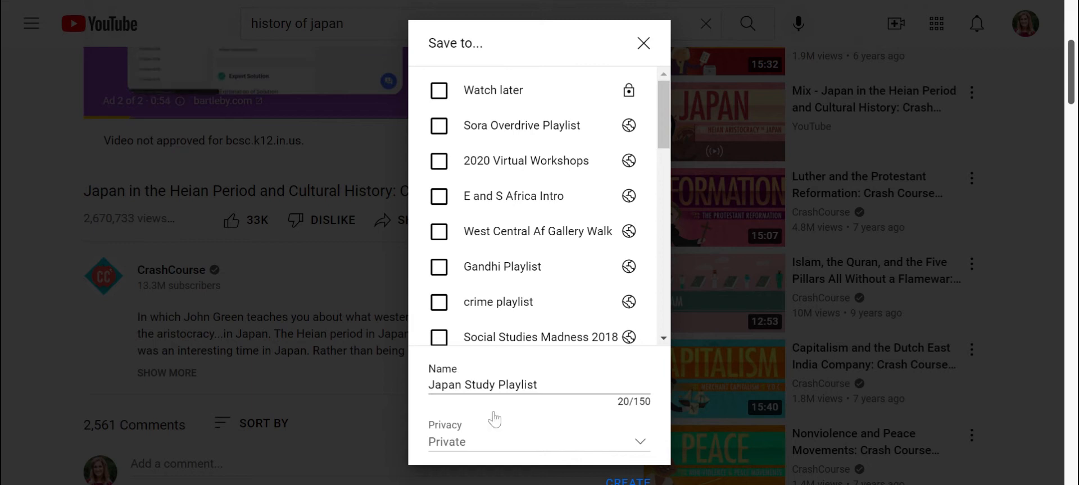
click(539, 442)
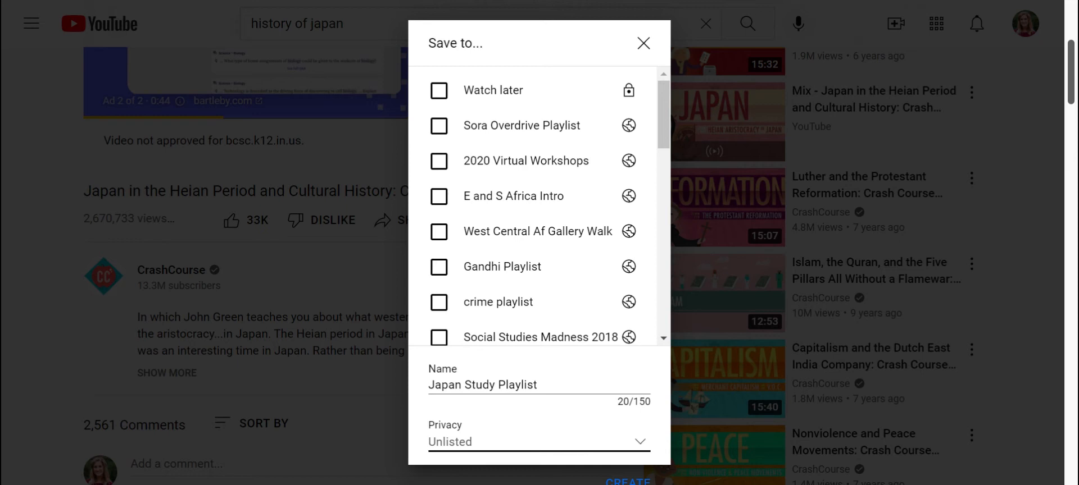
scroll(down, 3)
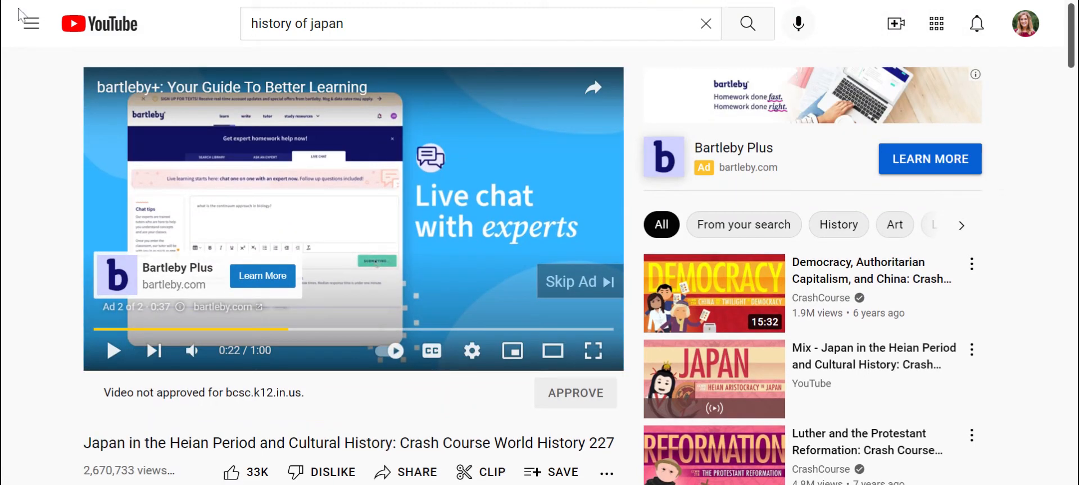
Open Japan Study Playlist from the guide menu's playlist list.
click(30, 24)
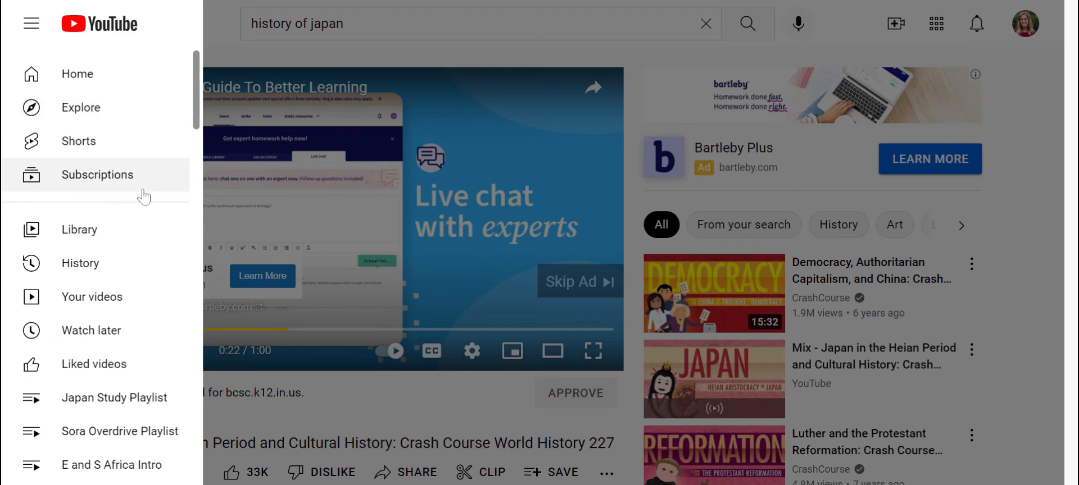
scroll(down, 3)
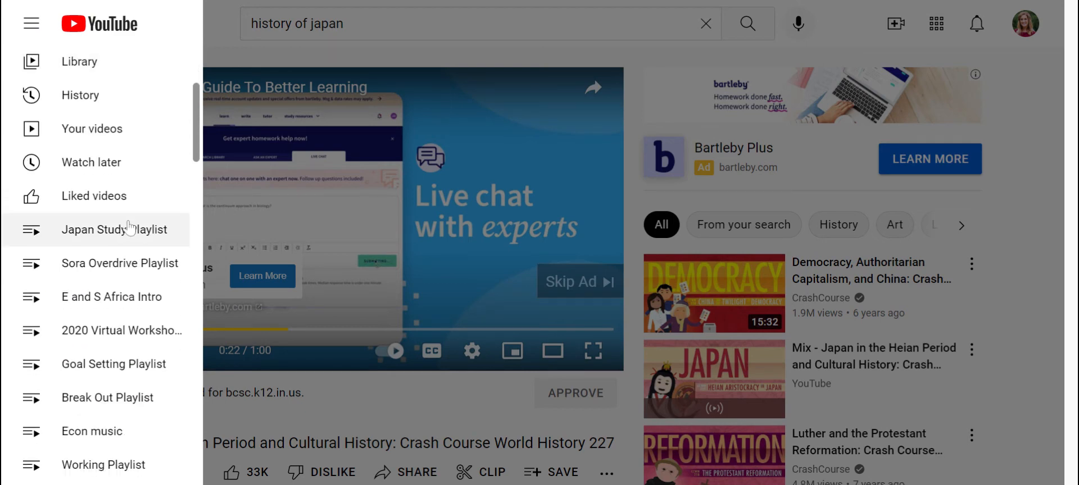
click(114, 230)
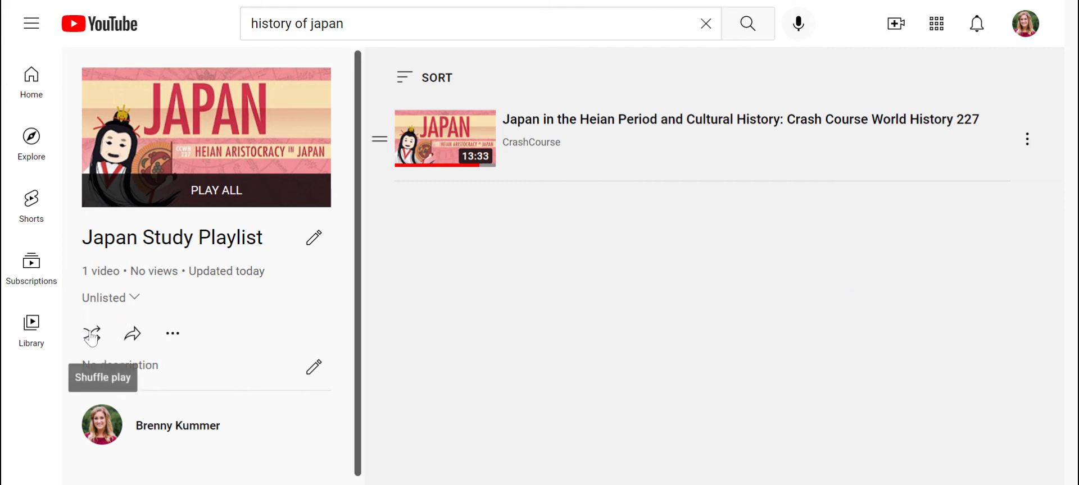
mouse_move(313, 368)
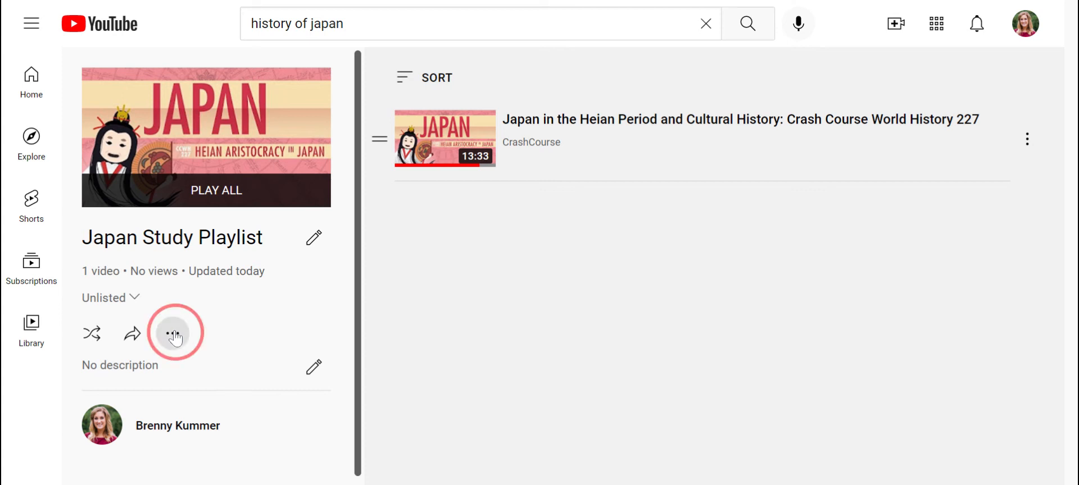
click(171, 333)
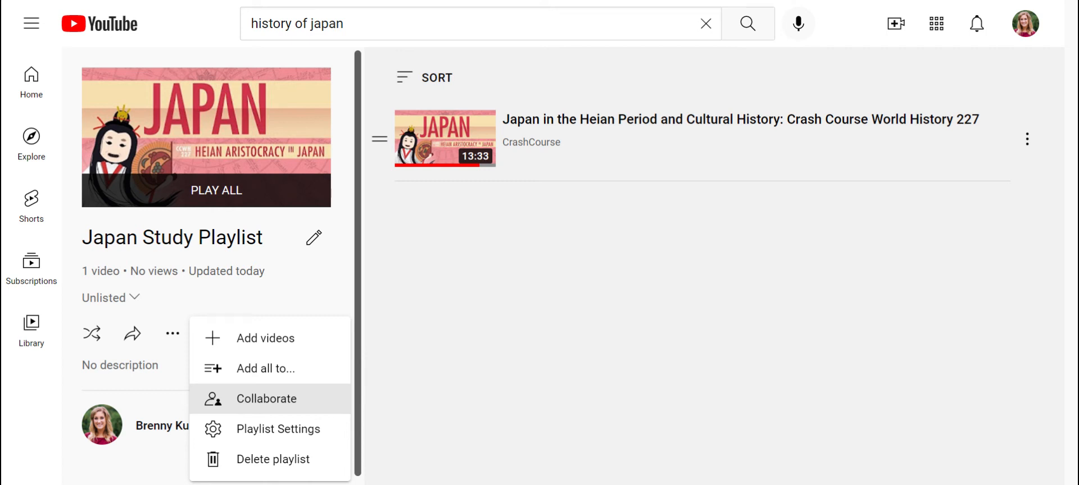
mouse_move(330, 427)
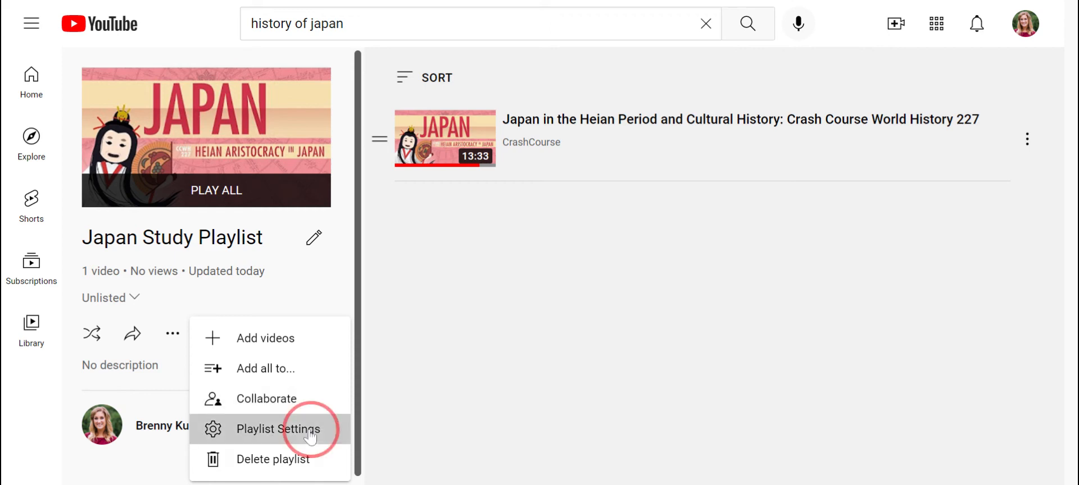
click(275, 430)
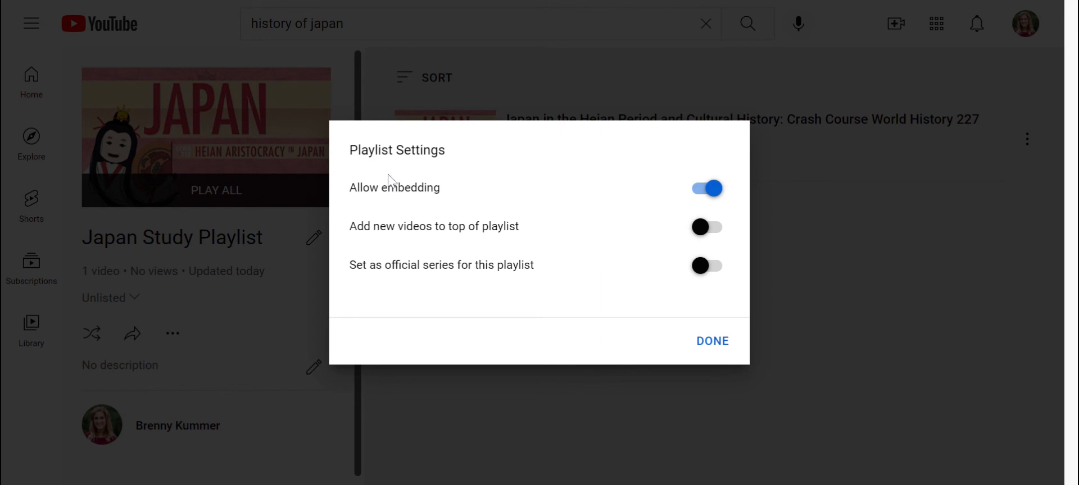
mouse_move(693, 162)
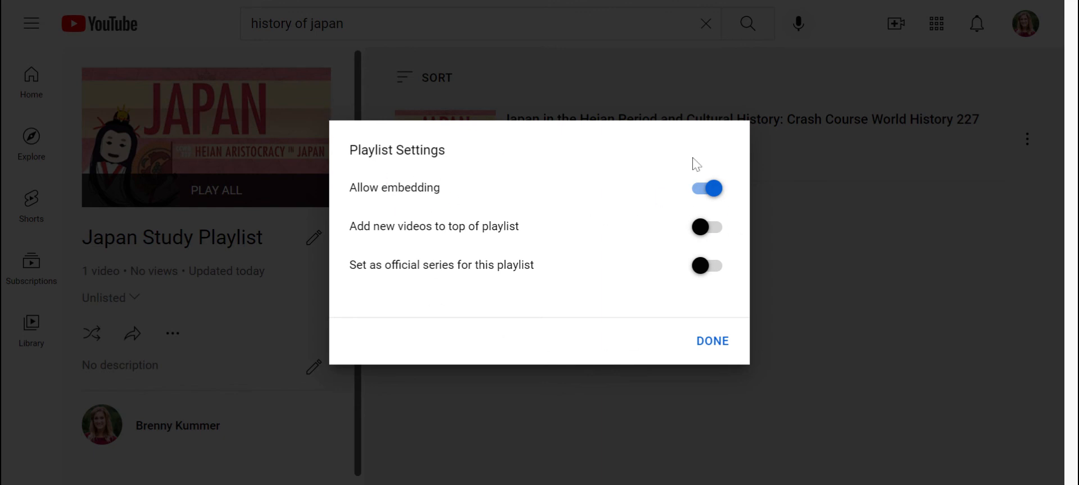
click(712, 341)
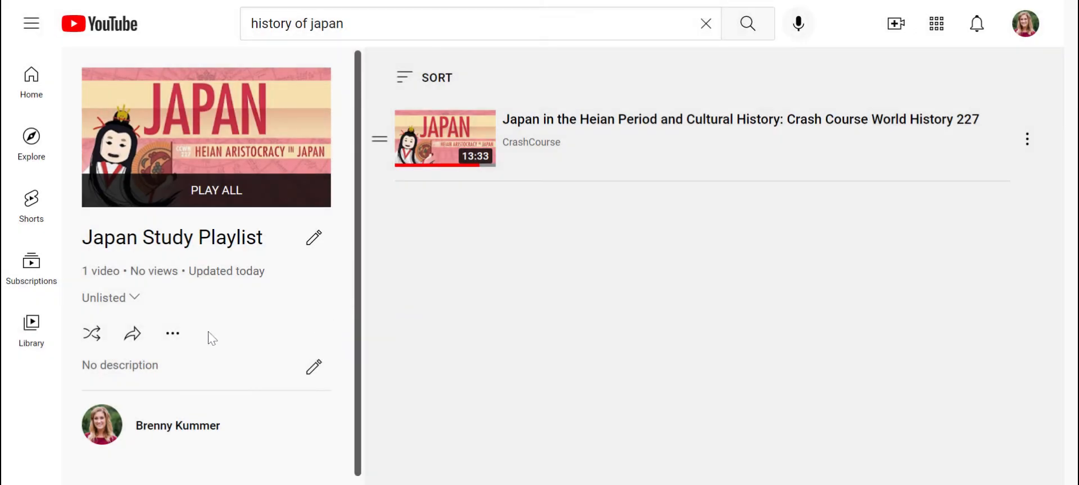
click(172, 333)
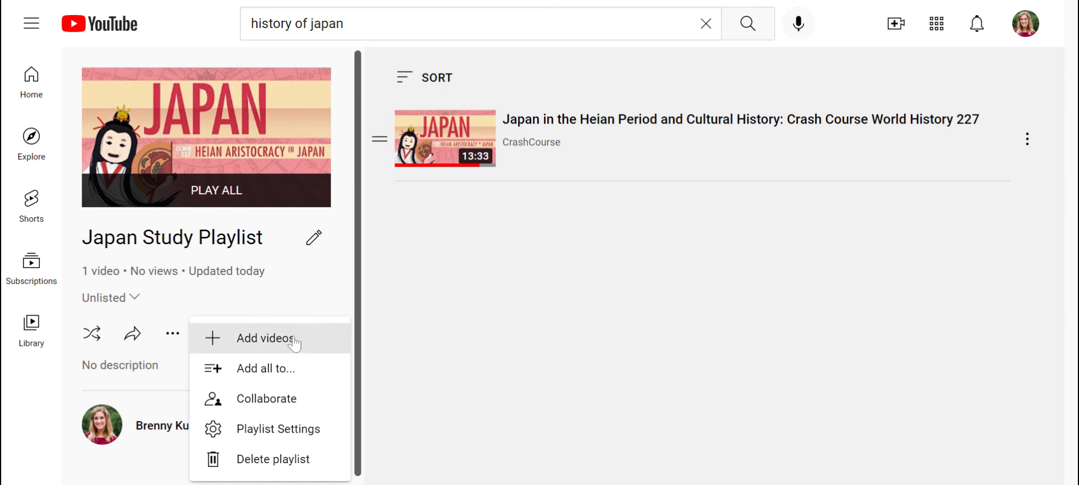
mouse_move(130, 338)
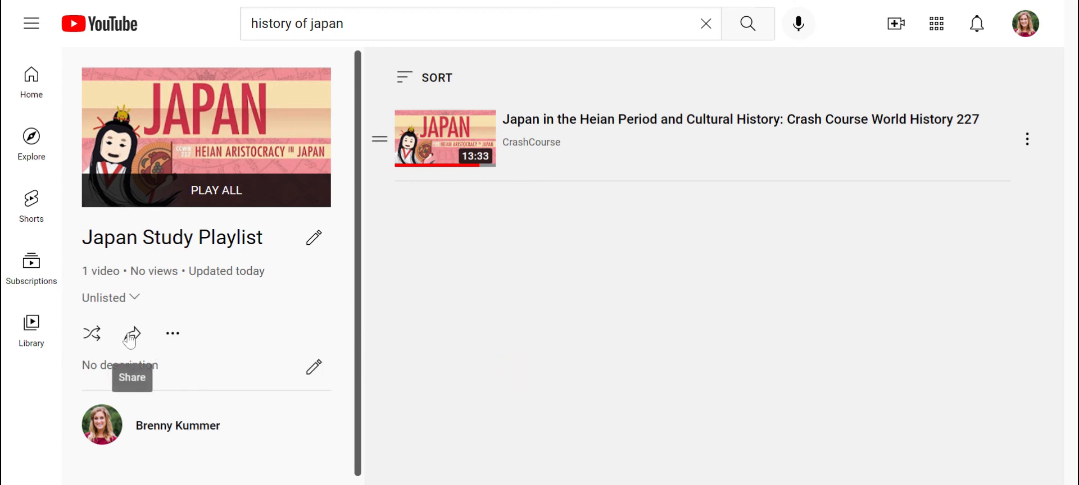
Share the Japan Study Playlist and copy its link.
click(131, 334)
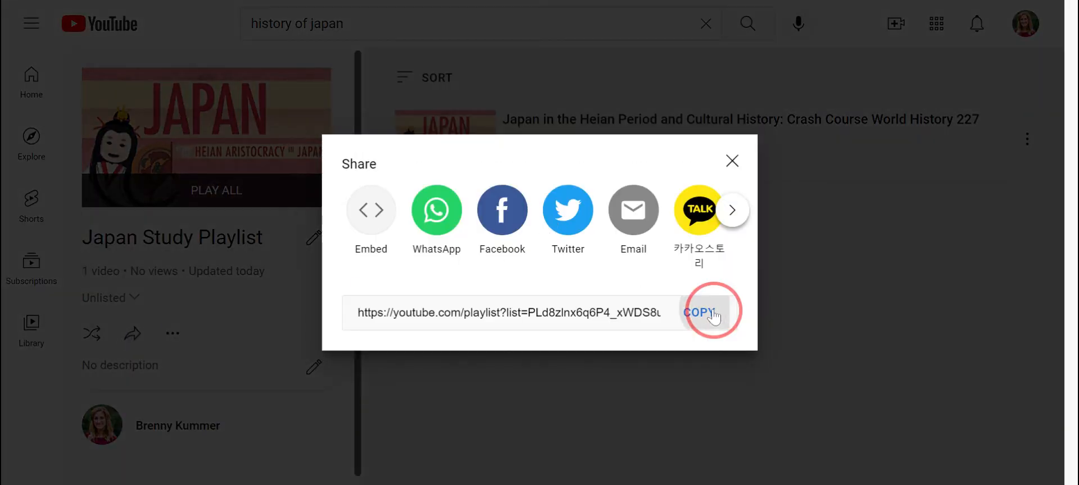
click(701, 313)
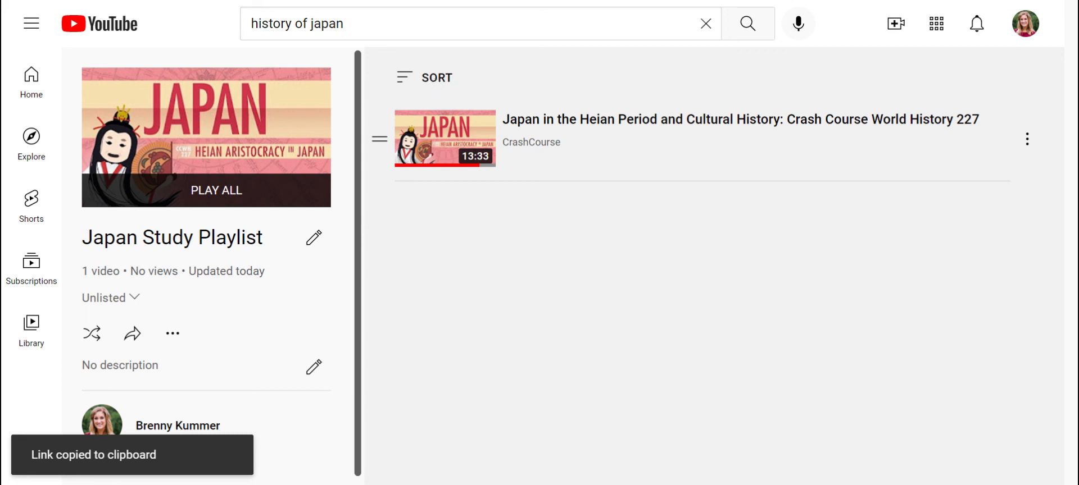
mouse_move(91, 334)
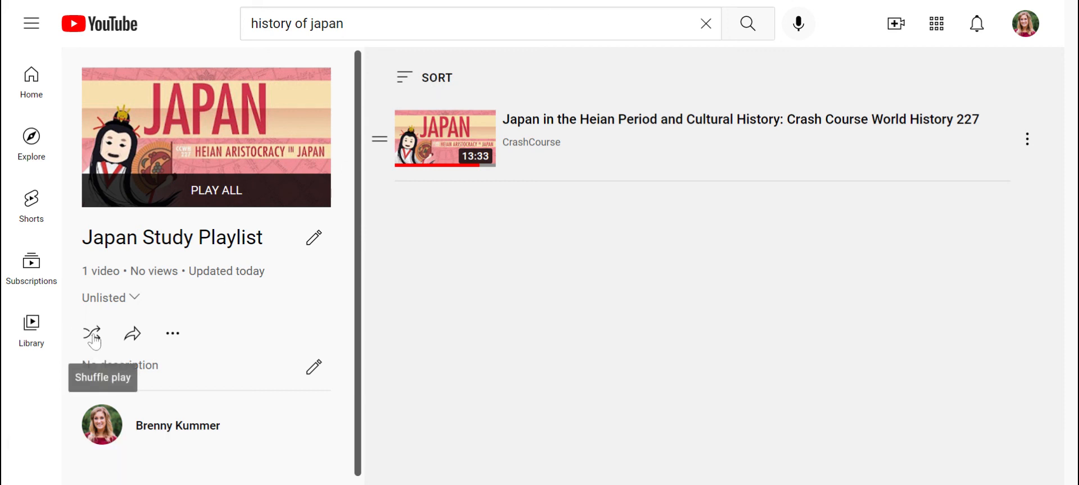
mouse_move(634, 228)
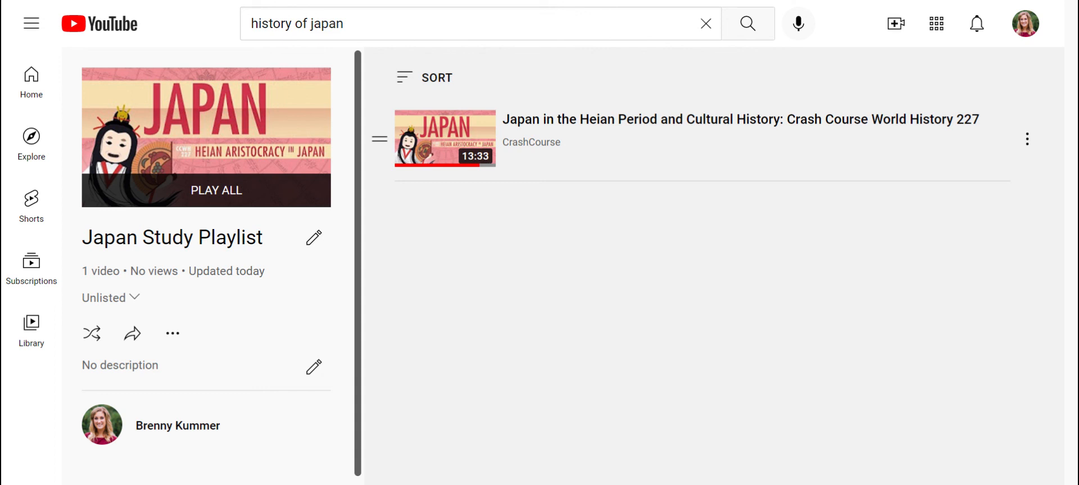
mouse_move(506, 173)
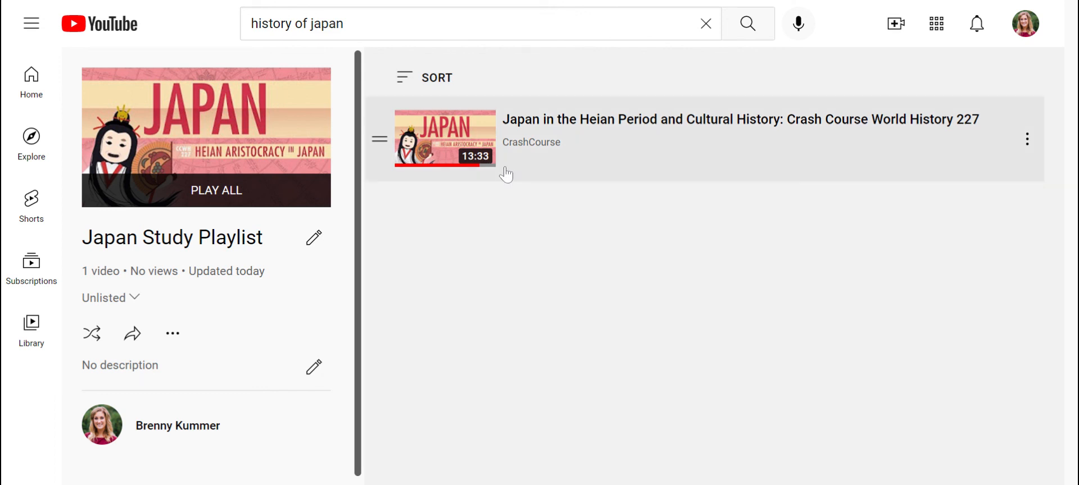
mouse_move(881, 6)
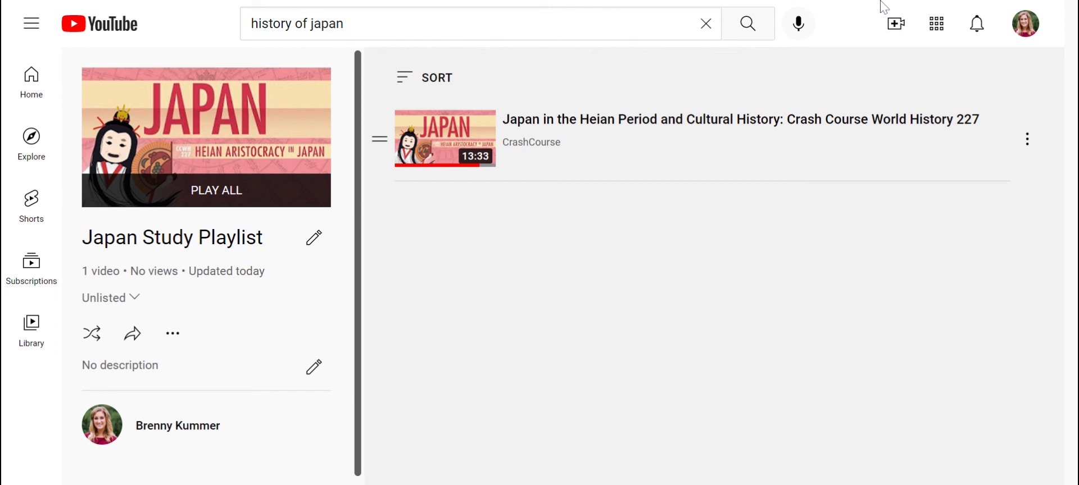